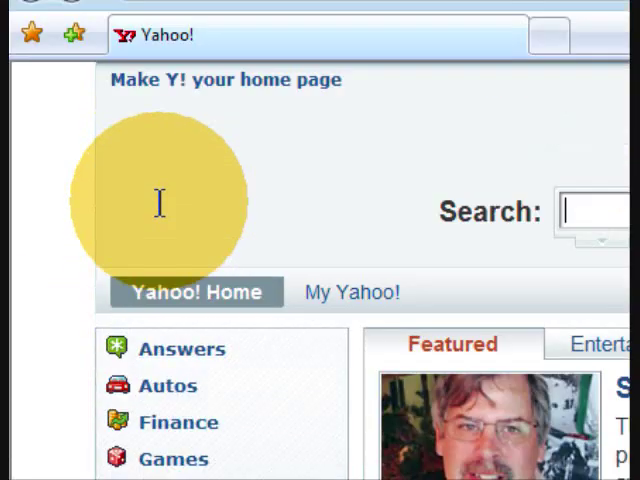
{"action": "left_click", "coordinate": [250, 52]}
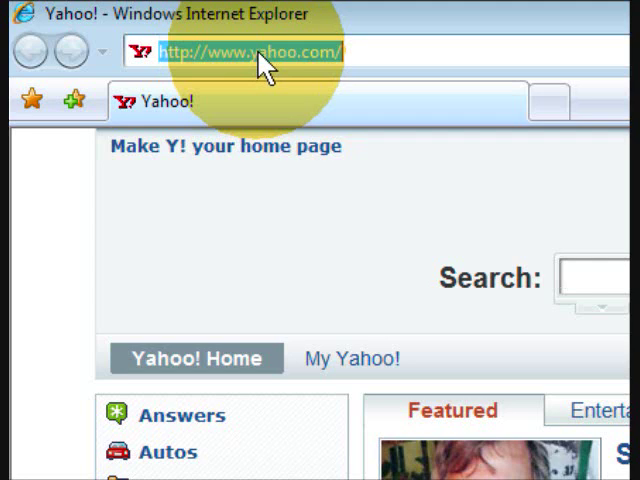
{"action": "type", "text": "192"}
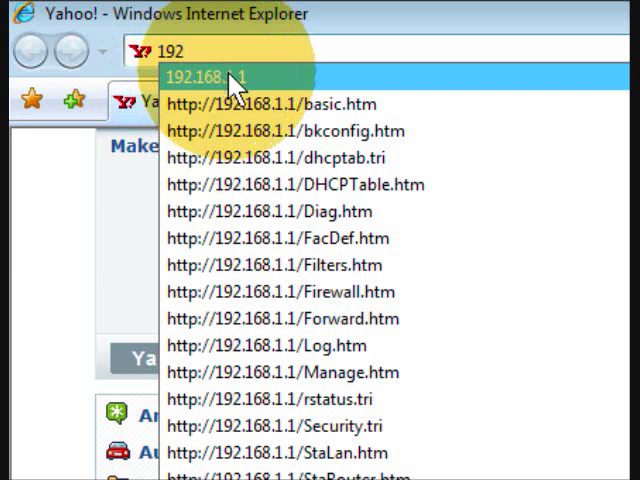
{"action": "left_click", "coordinate": [213, 77]}
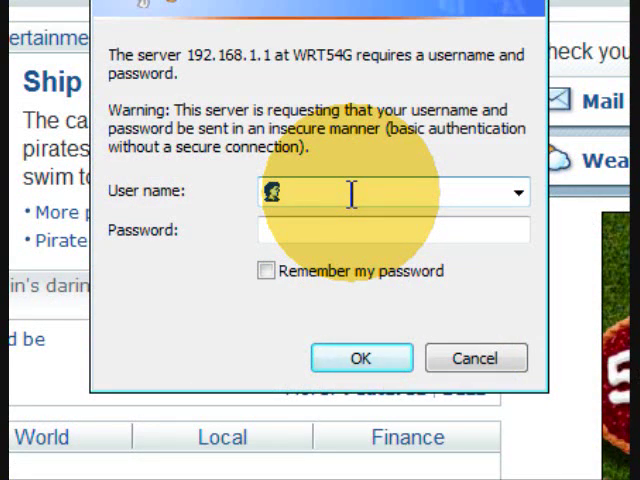
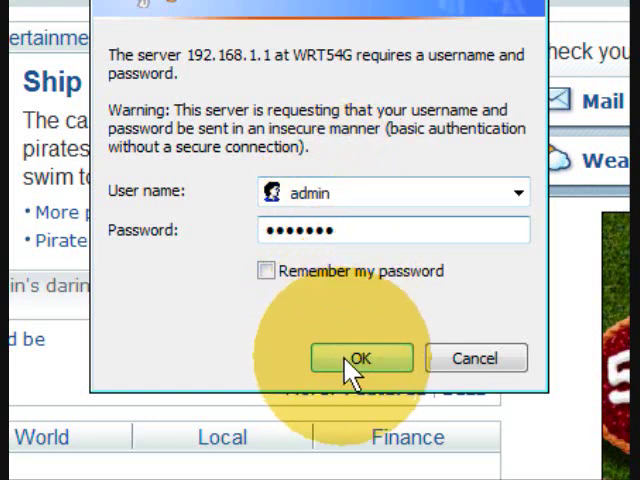
{"action": "left_click", "coordinate": [361, 357]}
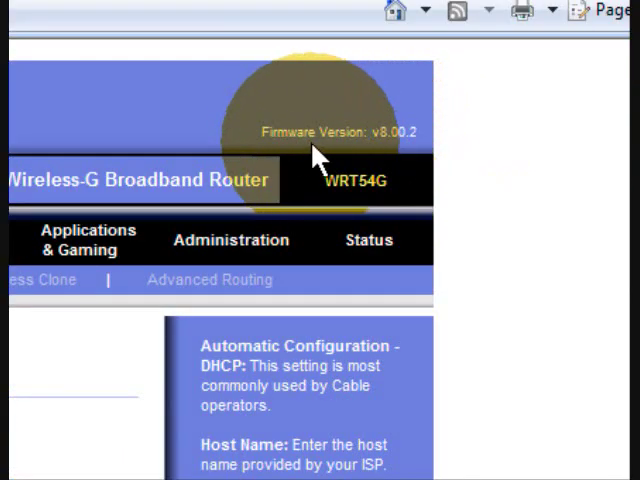
{"action": "mouse_move", "coordinate": [385, 155]}
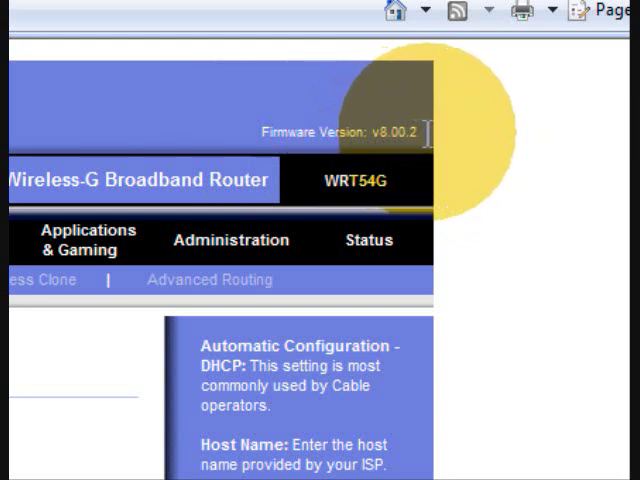
{"action": "mouse_move", "coordinate": [445, 165]}
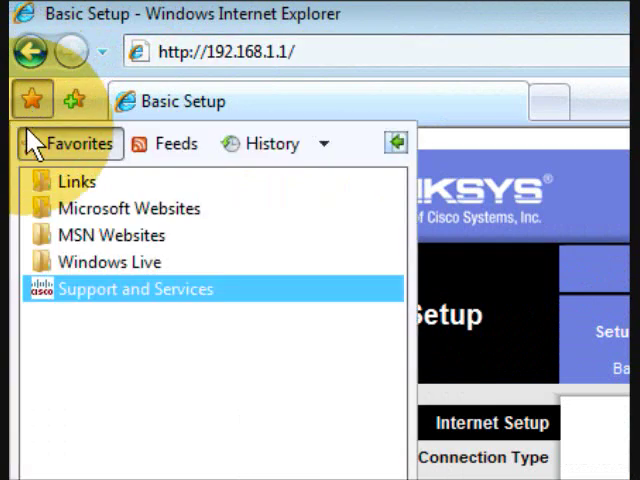
Open Linksys Support and Services from Favorites and search for wrt54g.
{"action": "left_click", "coordinate": [137, 289]}
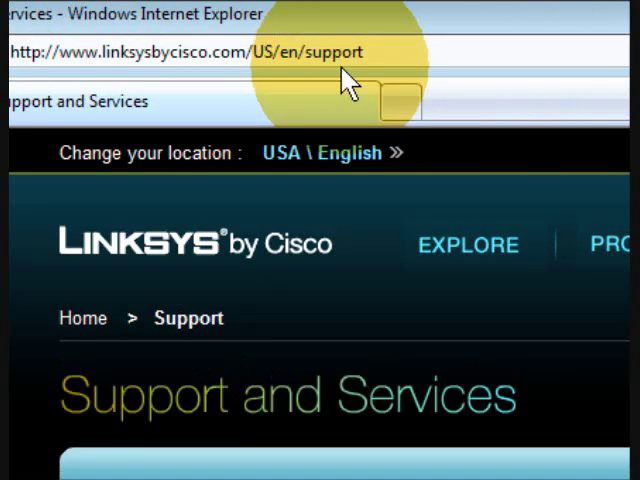
{"action": "scroll", "scroll_direction": "down", "scroll_amount": 3}
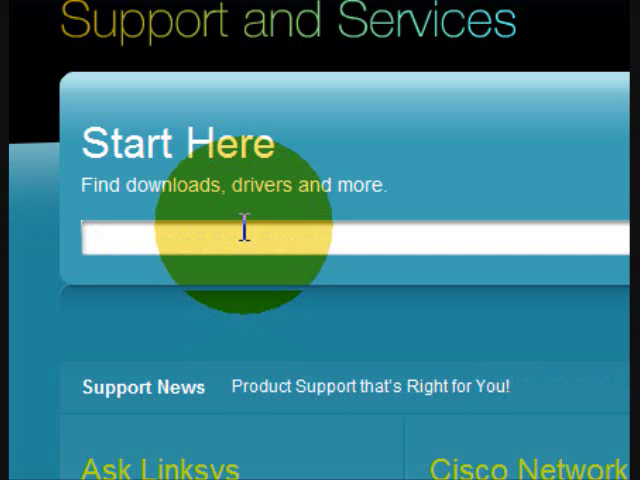
{"action": "type", "text": "w"}
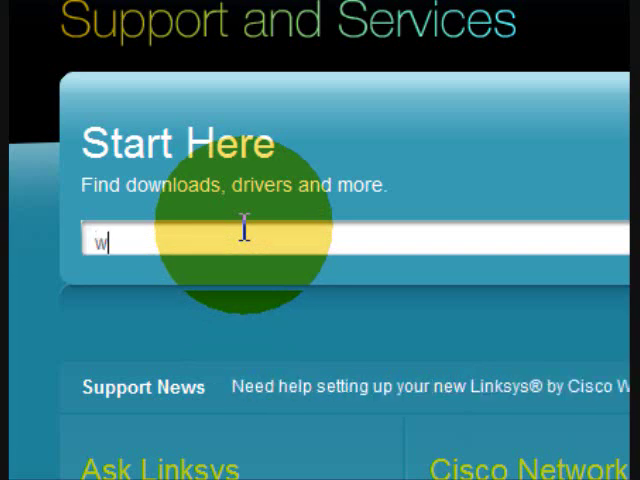
{"action": "type", "text": "rt54"}
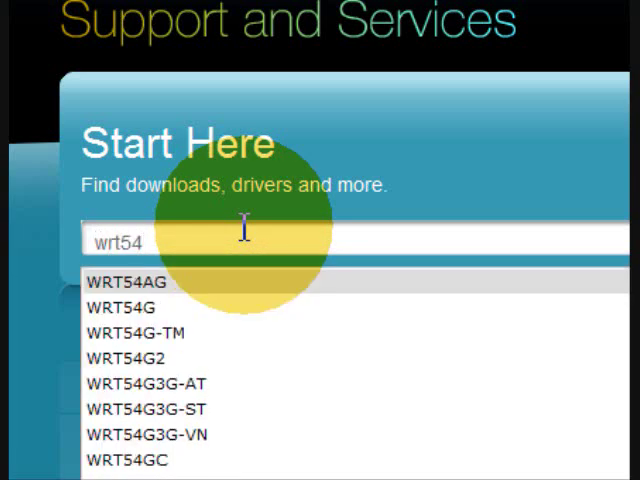
{"action": "type", "text": "g"}
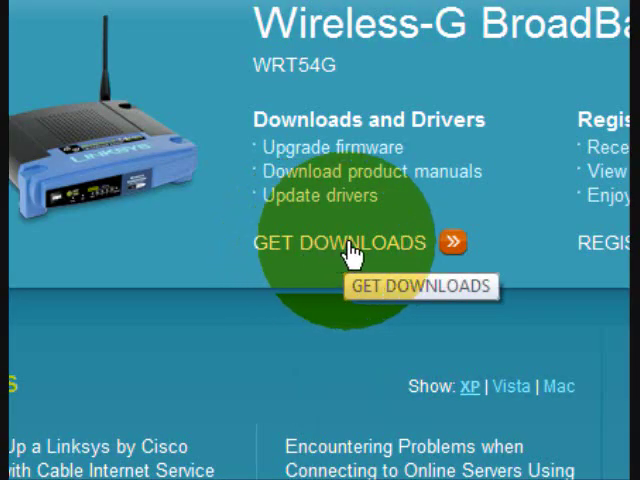
Open WRT54G downloads, select Version 8.0, and reveal firmware Ver.8.00.5.
{"action": "left_click", "coordinate": [345, 242]}
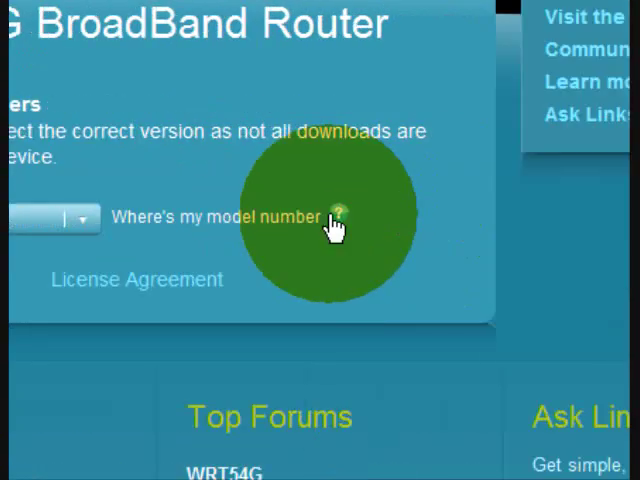
{"action": "left_click", "coordinate": [337, 217]}
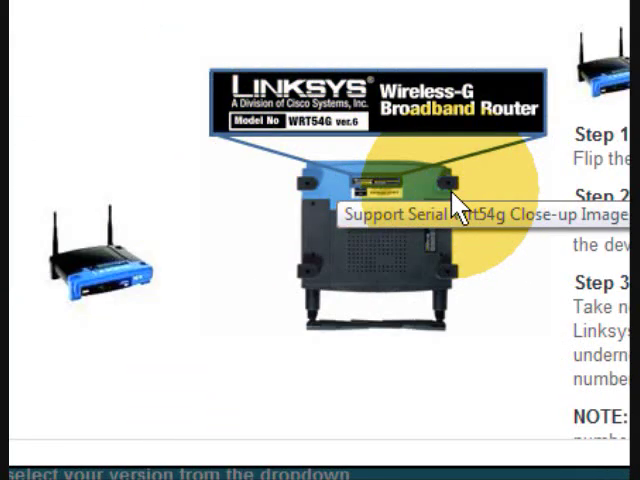
{"action": "left_click", "coordinate": [357, 200]}
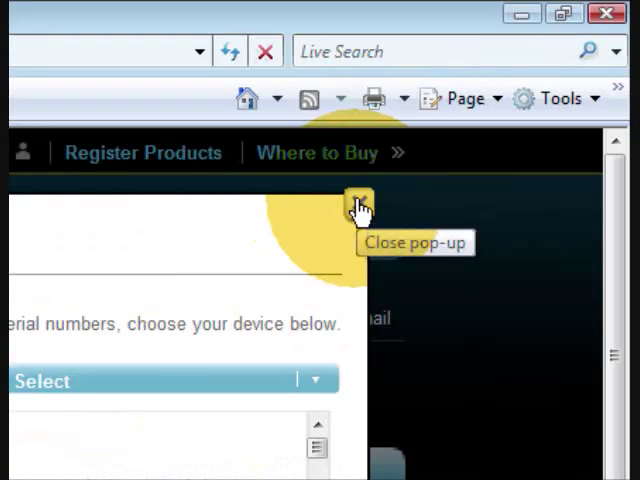
{"action": "left_click", "coordinate": [357, 200]}
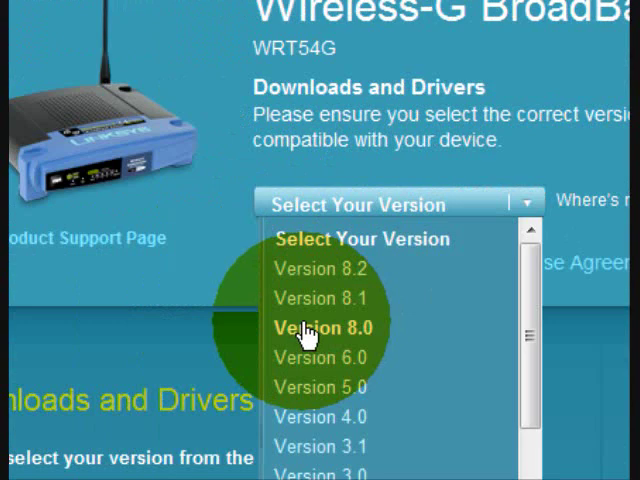
{"action": "left_click", "coordinate": [320, 328]}
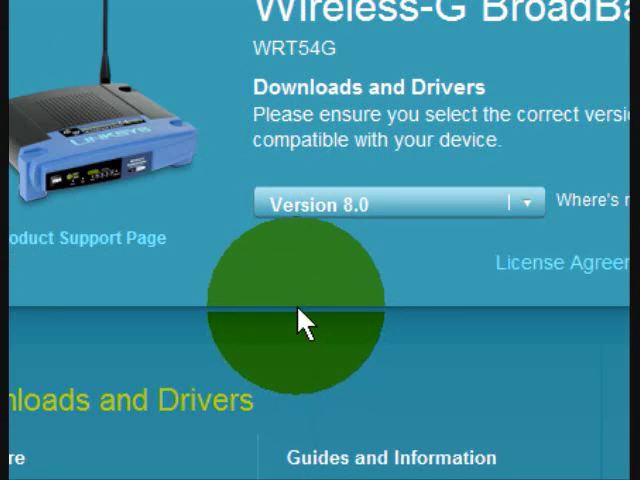
{"action": "scroll", "scroll_direction": "down", "scroll_amount": 3}
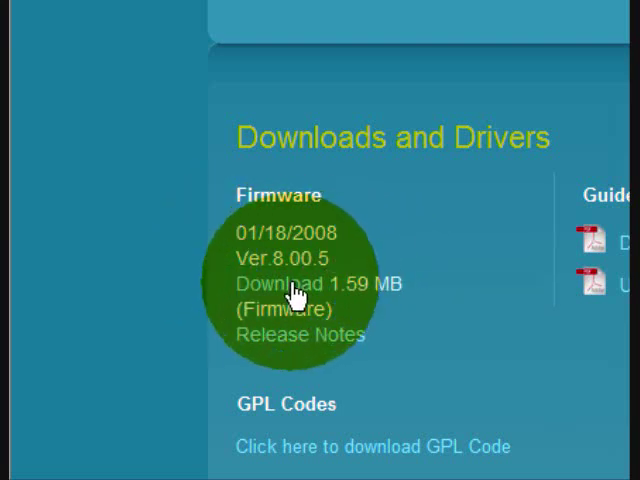
Download WRT54G-v8_V8.00.5_fw.bin to the Desktop and dismiss the completion notice.
{"action": "left_click", "coordinate": [302, 283]}
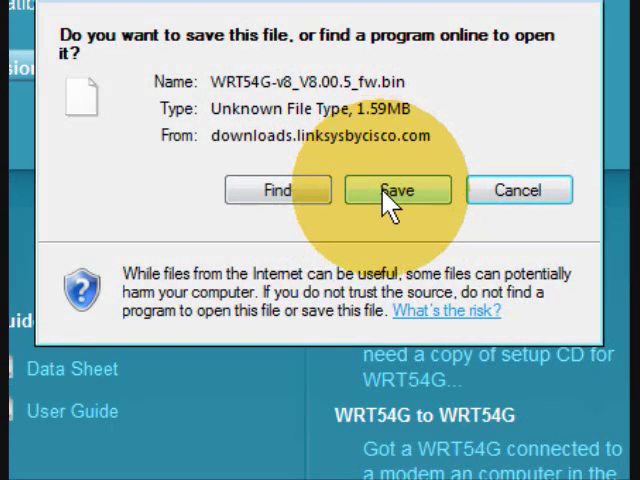
{"action": "left_click", "coordinate": [397, 190]}
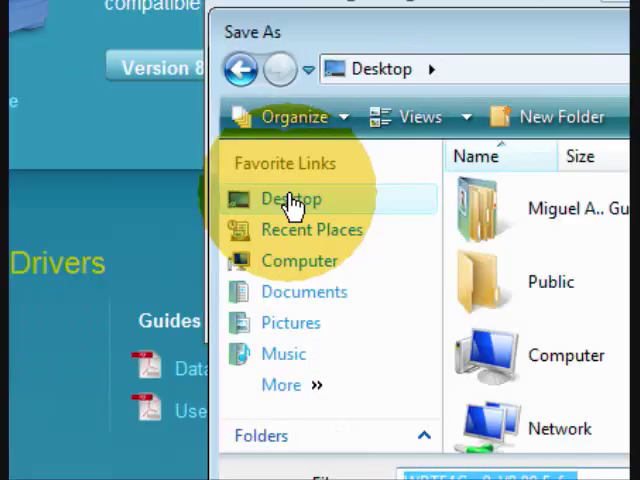
{"action": "left_click", "coordinate": [414, 337]}
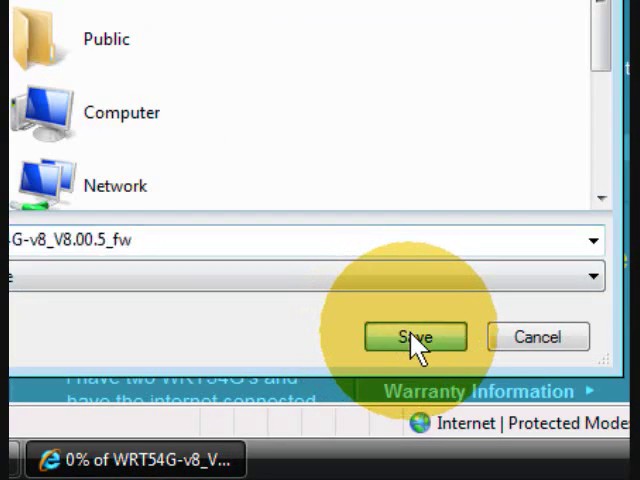
{"action": "left_click", "coordinate": [414, 337]}
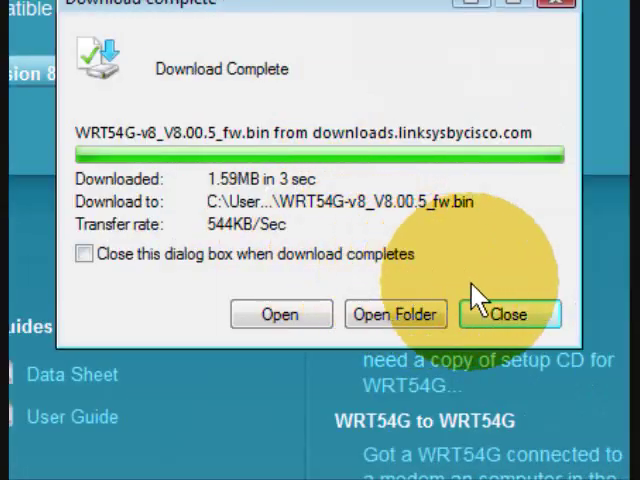
{"action": "left_click", "coordinate": [510, 314]}
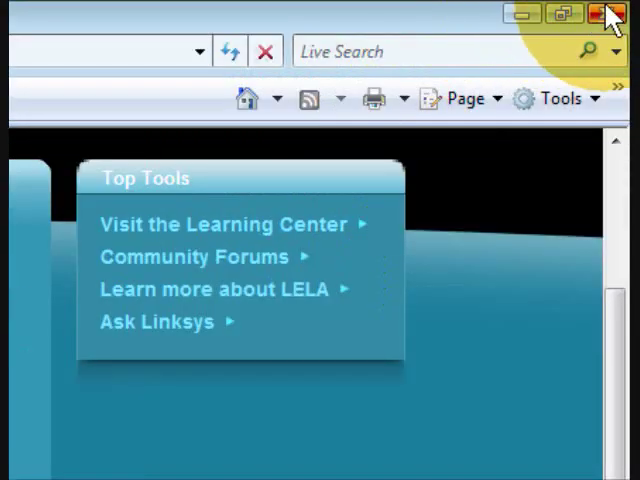
Close the support site and switch to the router's Firmware Upgrade window.
{"action": "left_click", "coordinate": [604, 14]}
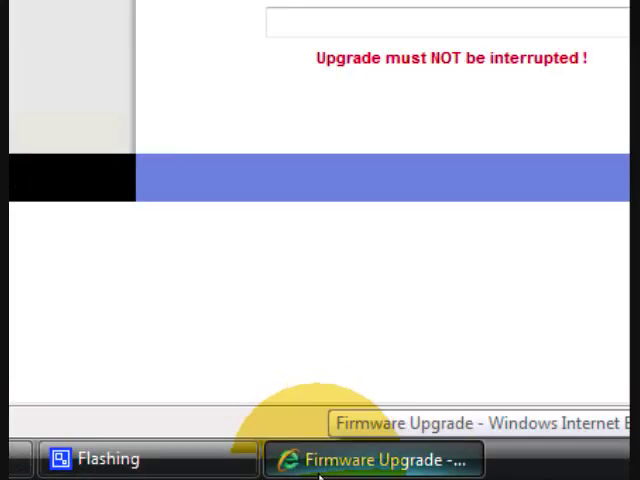
{"action": "left_click", "coordinate": [372, 459]}
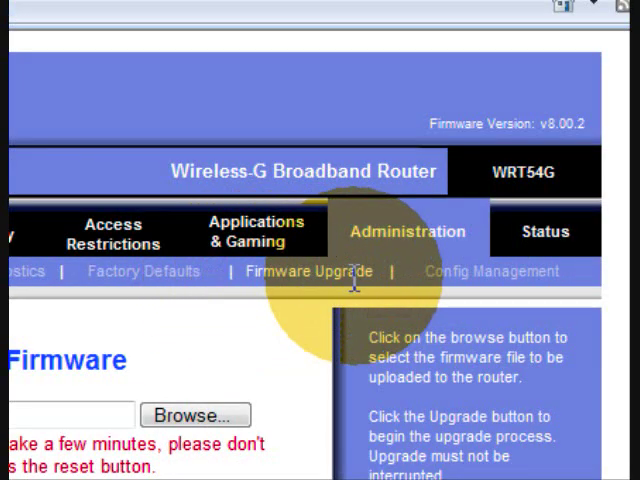
Select the downloaded firmware .bin file and begin the upgrade.
{"action": "scroll", "scroll_direction": "down", "scroll_amount": 3}
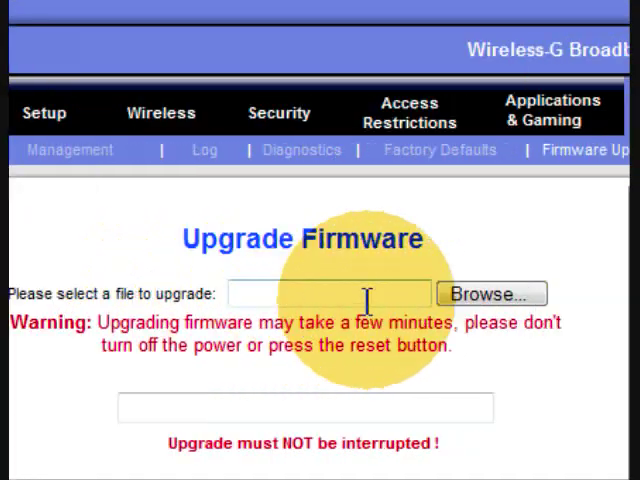
{"action": "left_click", "coordinate": [491, 293]}
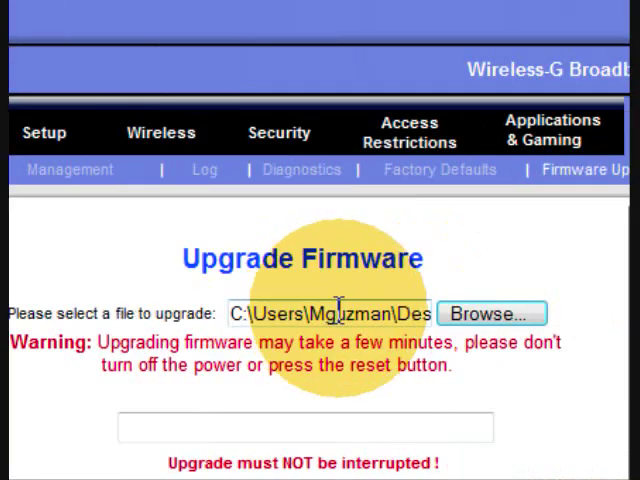
{"action": "scroll", "scroll_direction": "down", "scroll_amount": 3}
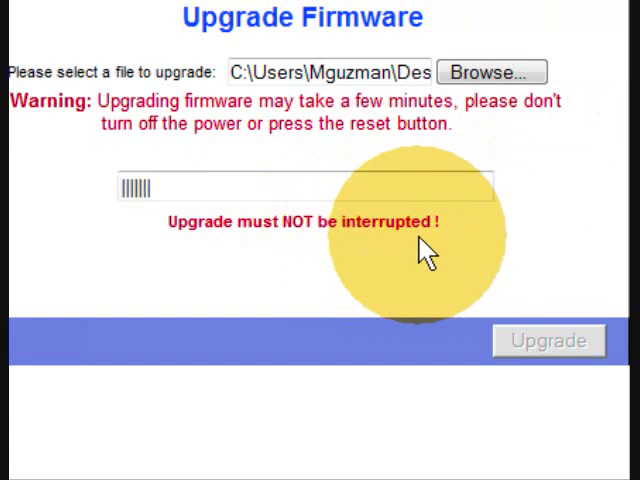
Wait for the upgrade to succeed, then return to the router admin showing v8.00.5.
{"action": "left_click", "coordinate": [548, 340]}
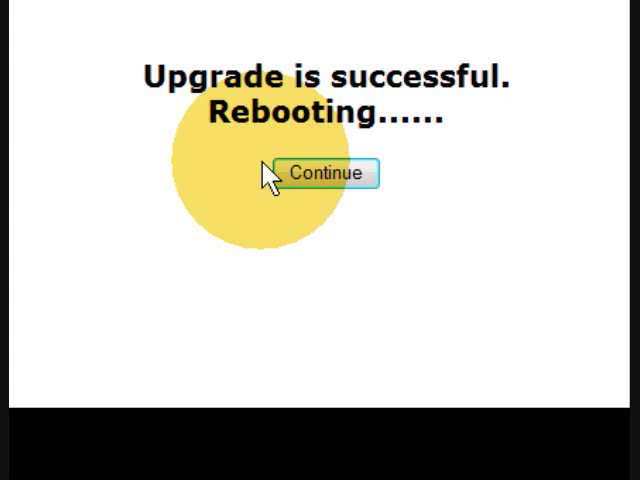
{"action": "left_click", "coordinate": [327, 173]}
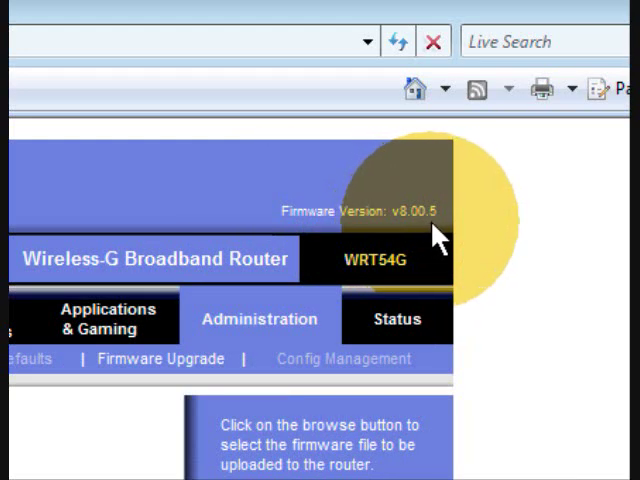
{"action": "mouse_move", "coordinate": [388, 238]}
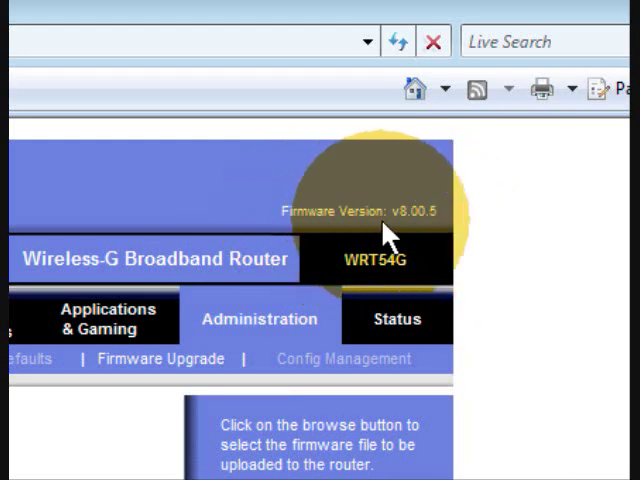